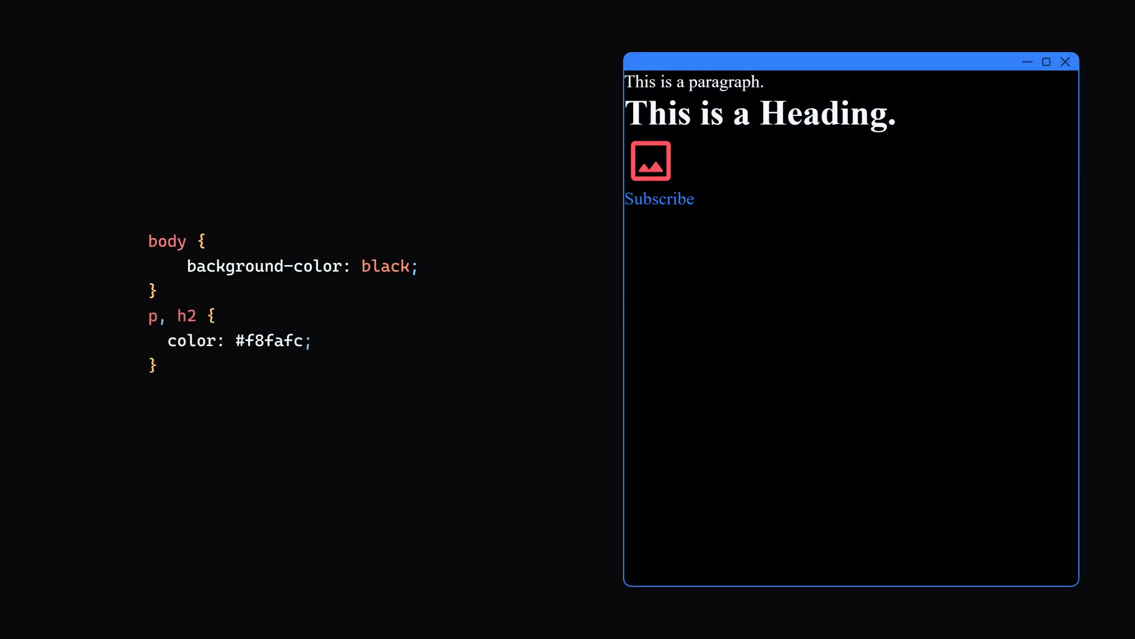
Step: Add an img rule to the stylesheet for the black-background, near-white-text page
text(img {)
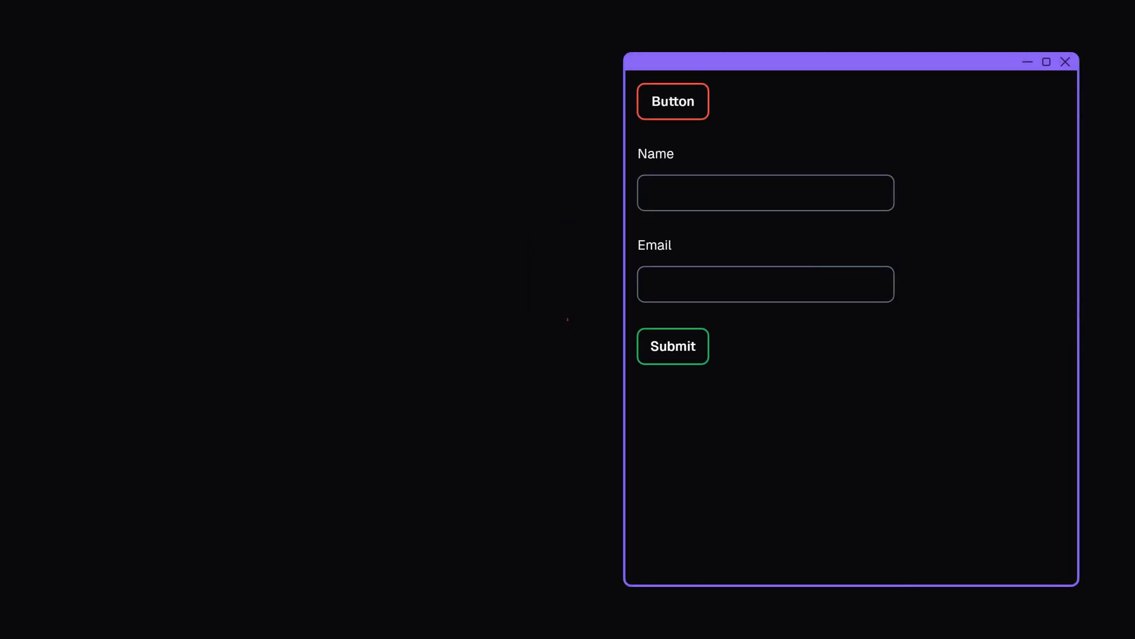
Step: Click Button to turn it red, fill Name and Email, and submit the form
click(673, 101)
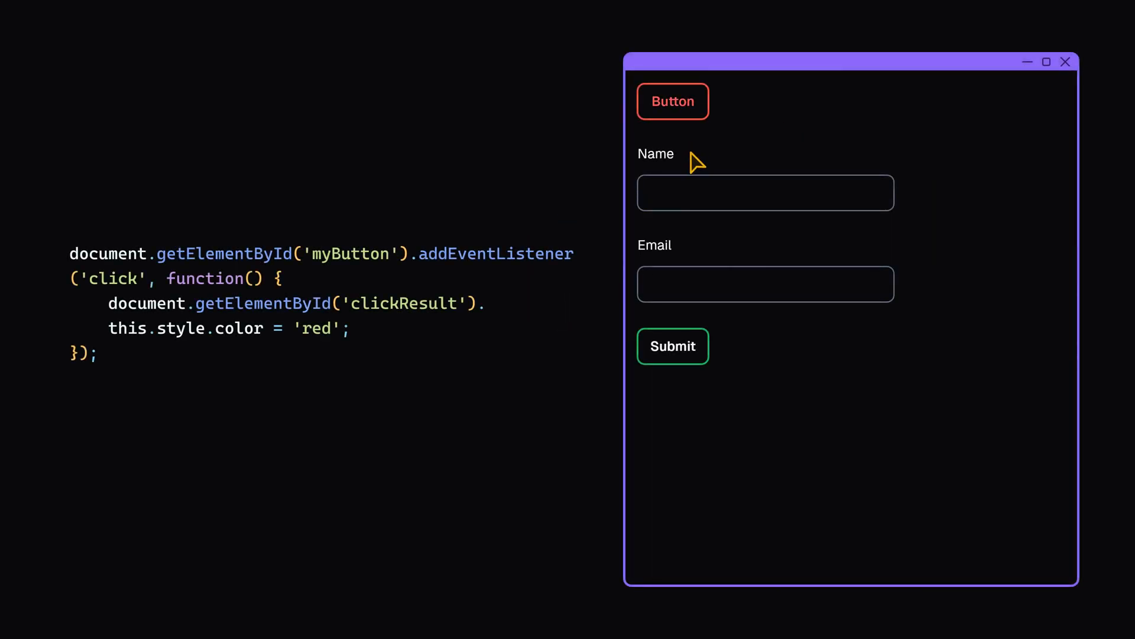
click(673, 346)
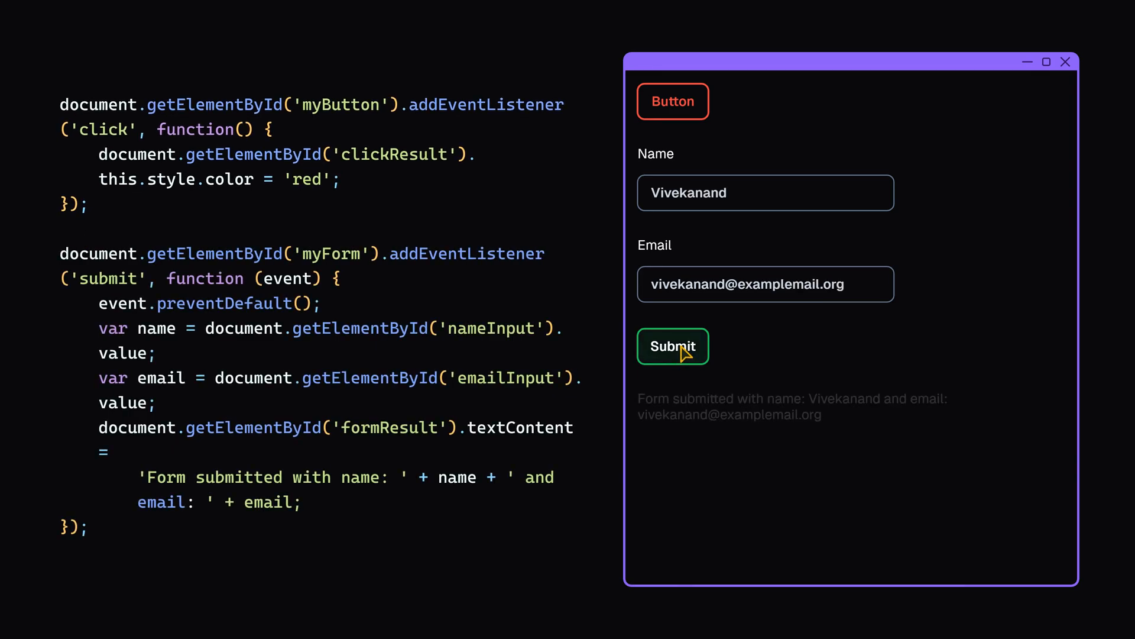
click(673, 346)
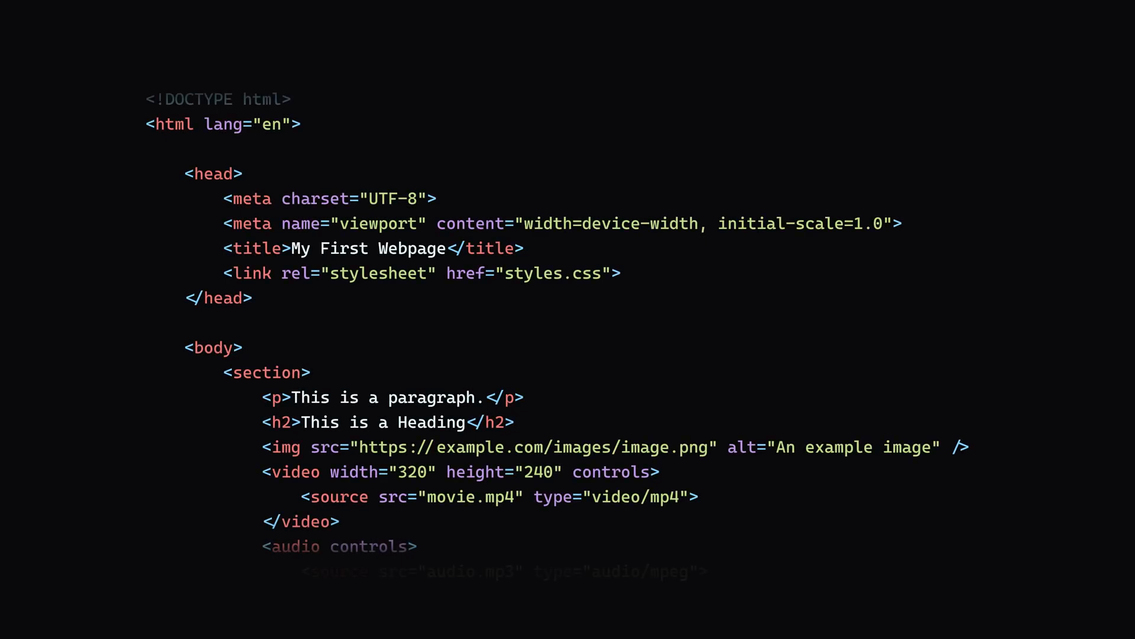
Step: Scroll through the HTML body to the audio element, Subscribe link and scripts.js tag
scroll(down, 3)
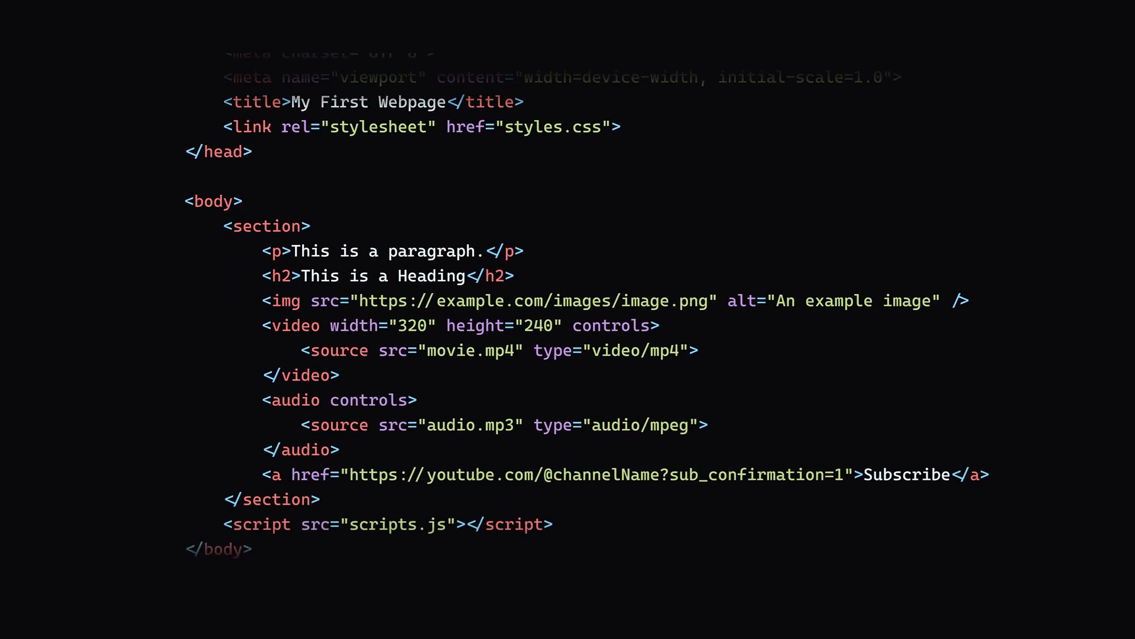